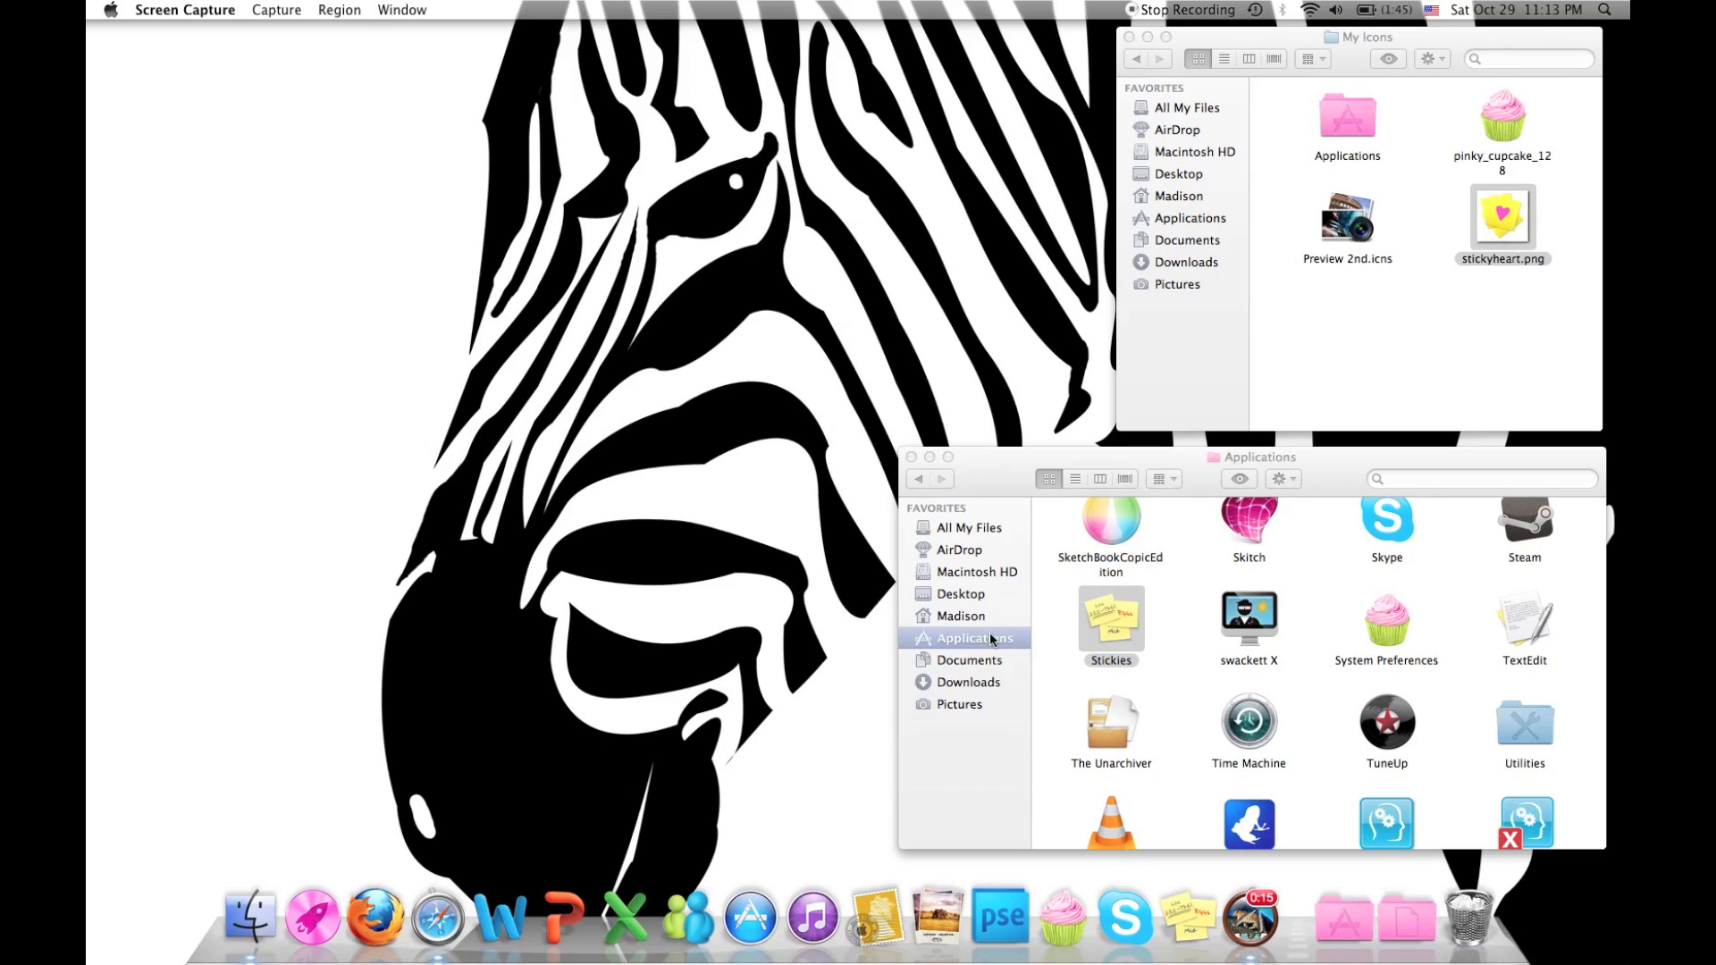
Open the Get Info window for the Stickies application from its context menu
{"action": "left_click", "coordinate": [1110, 622]}
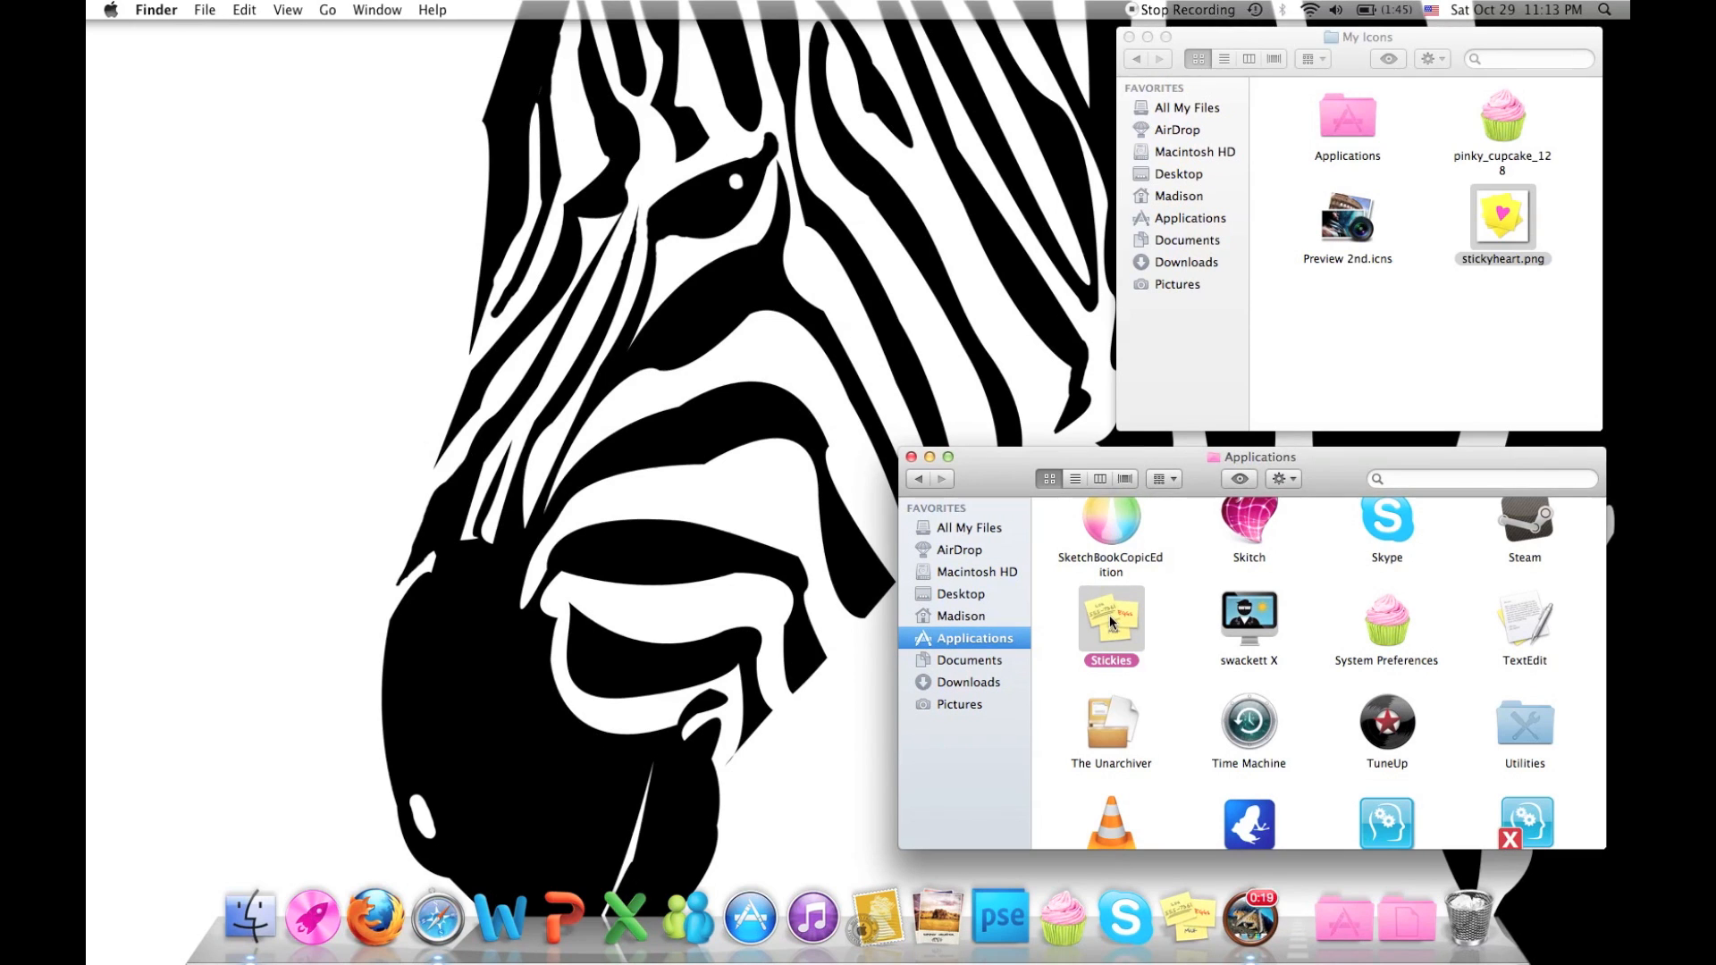
{"action": "right_click", "coordinate": [1111, 622]}
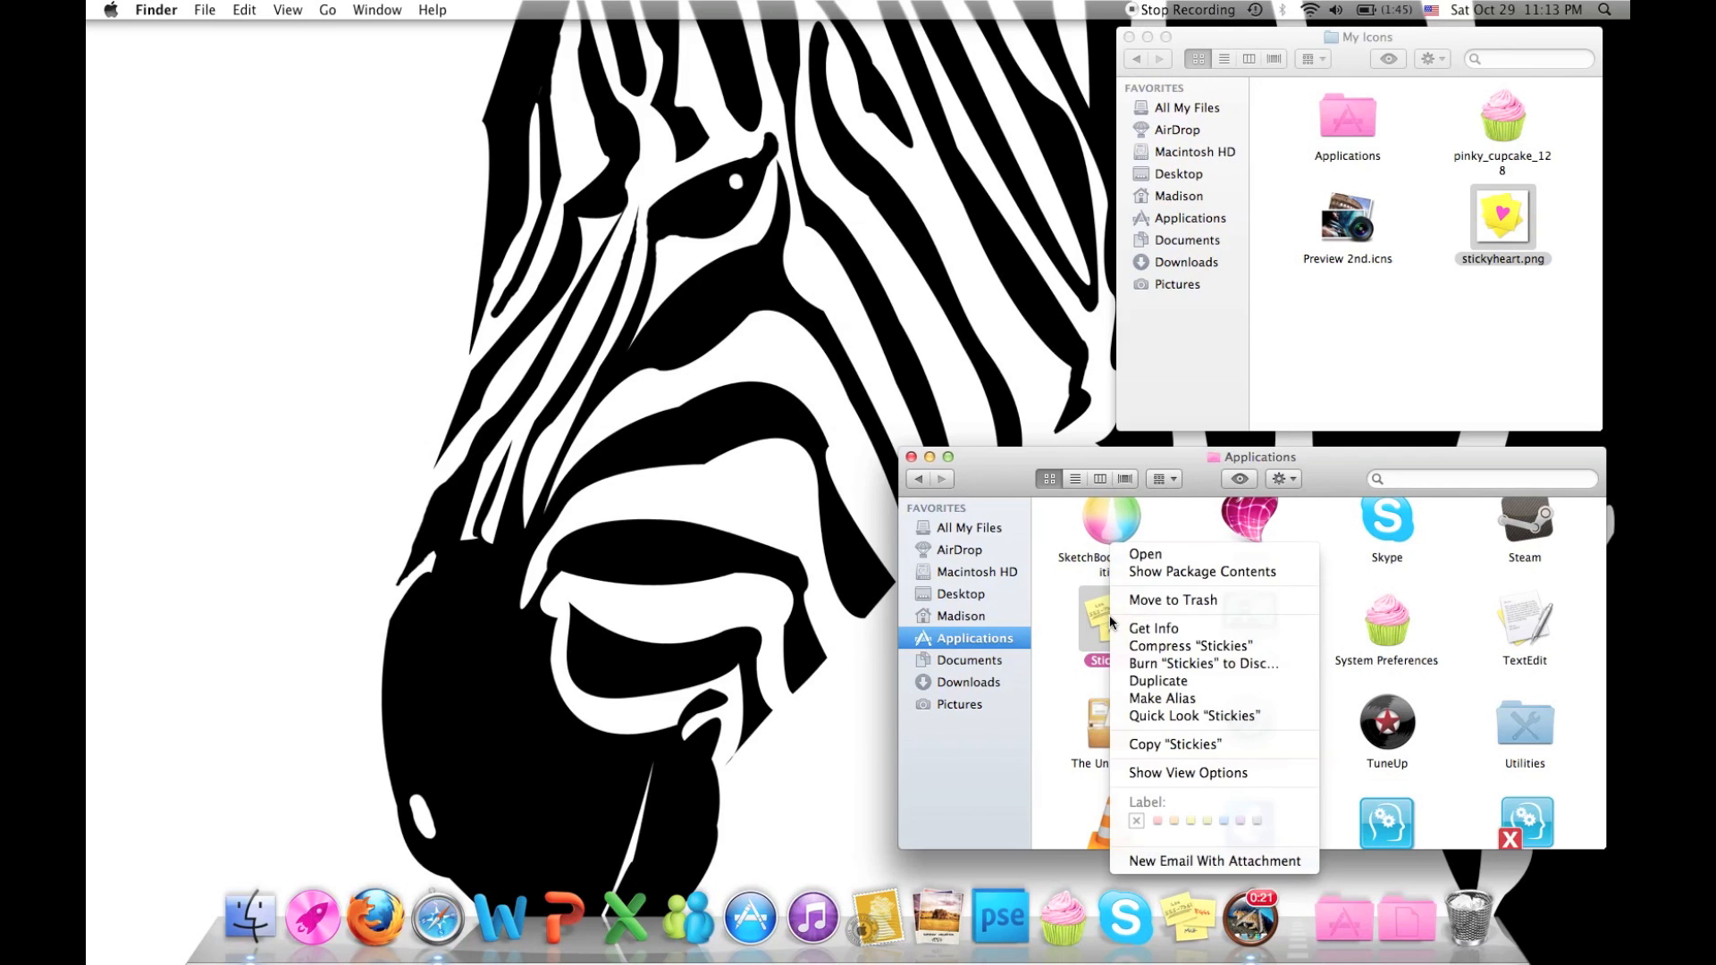
{"action": "left_click", "coordinate": [1153, 627]}
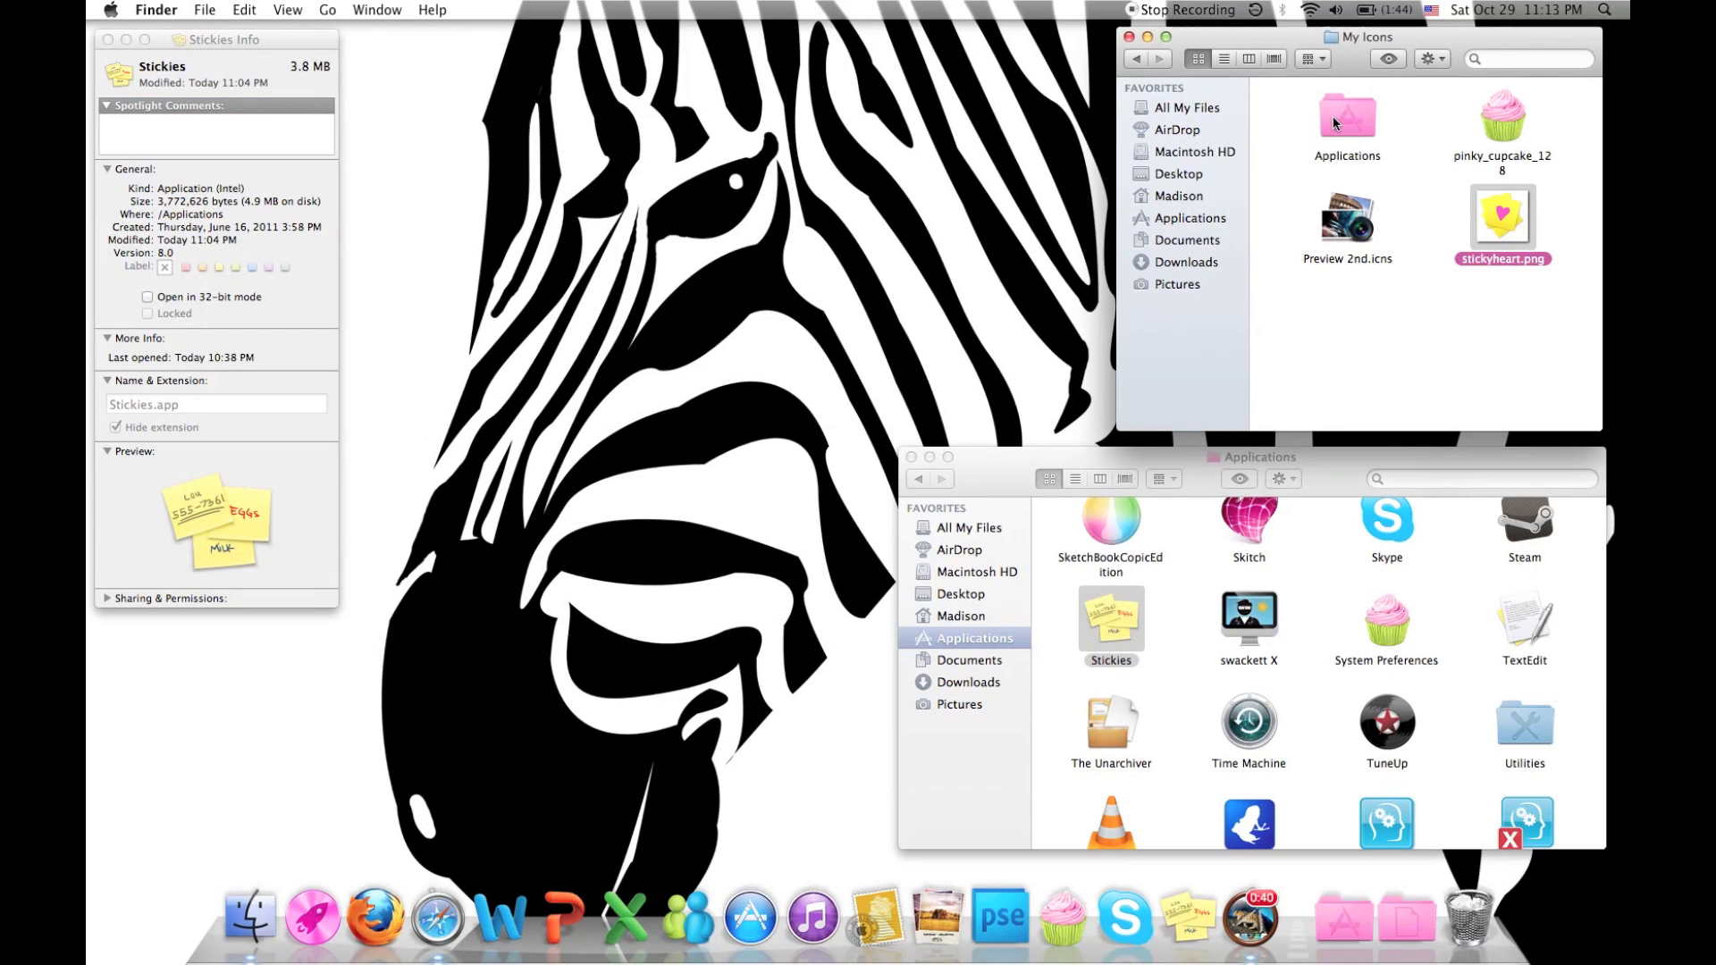
Copy the pink Applications folder from My Icons to use as Stickies' icon
{"action": "left_click", "coordinate": [1346, 116]}
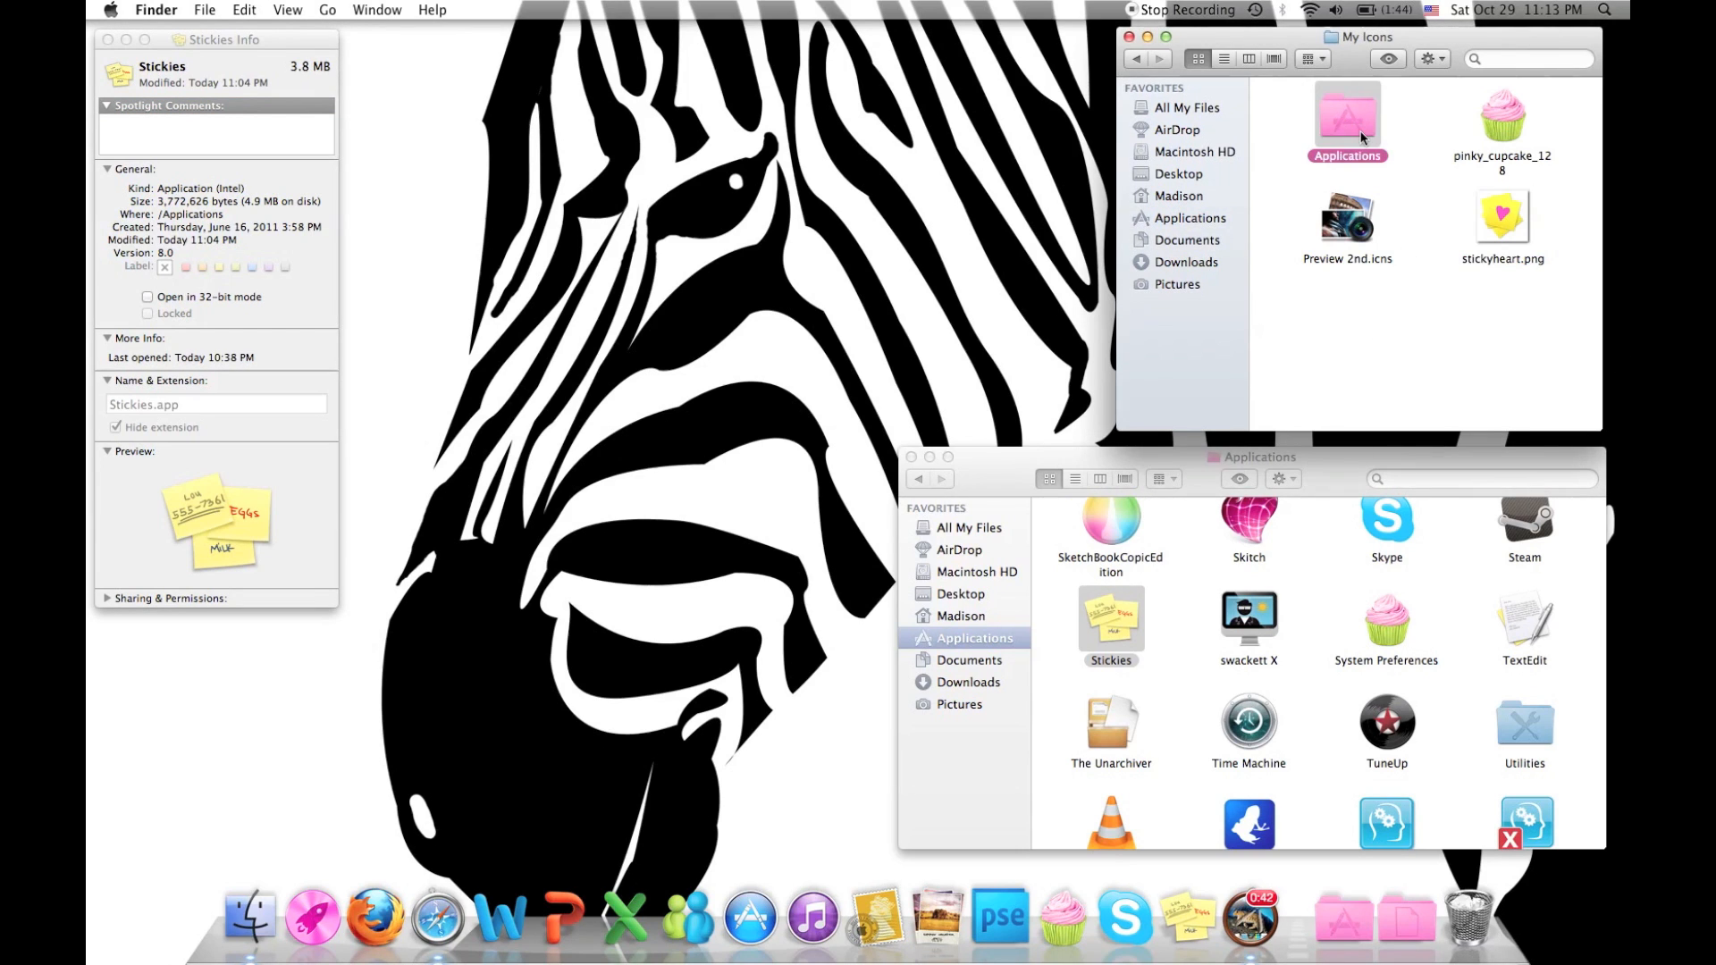
{"action": "right_click", "coordinate": [1347, 116]}
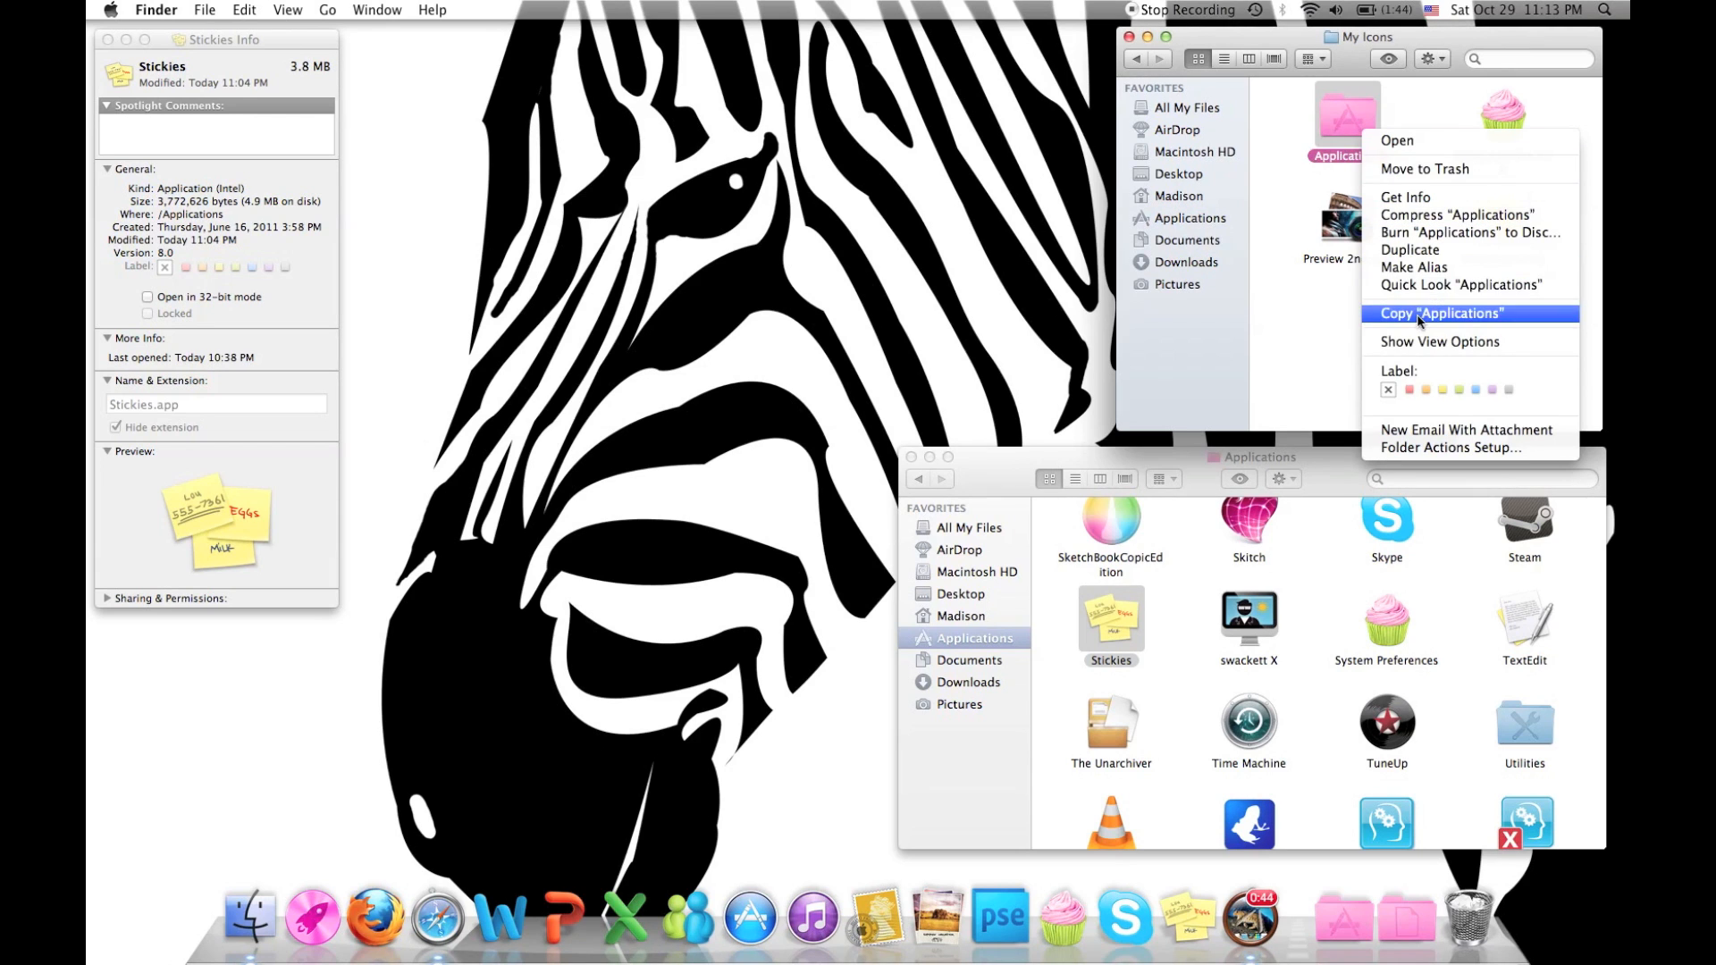
{"action": "left_click", "coordinate": [1439, 313]}
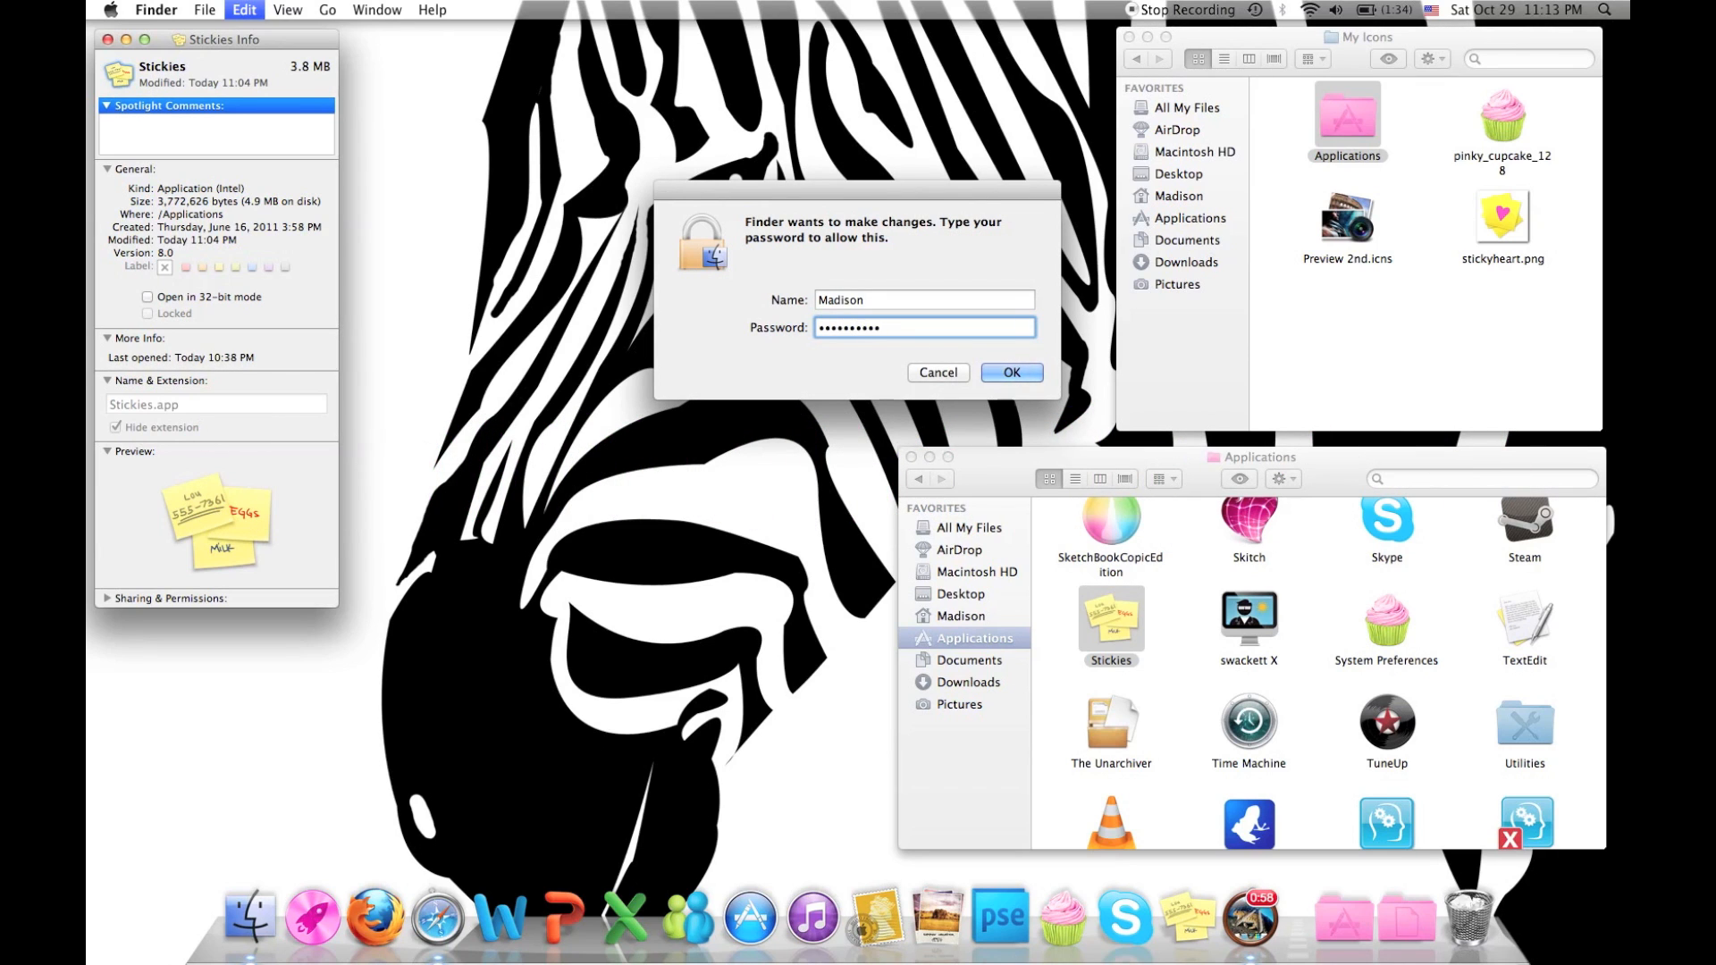
Authorize the change so Stickies takes the pink Applications folder icon
{"action": "left_click", "coordinate": [1011, 372]}
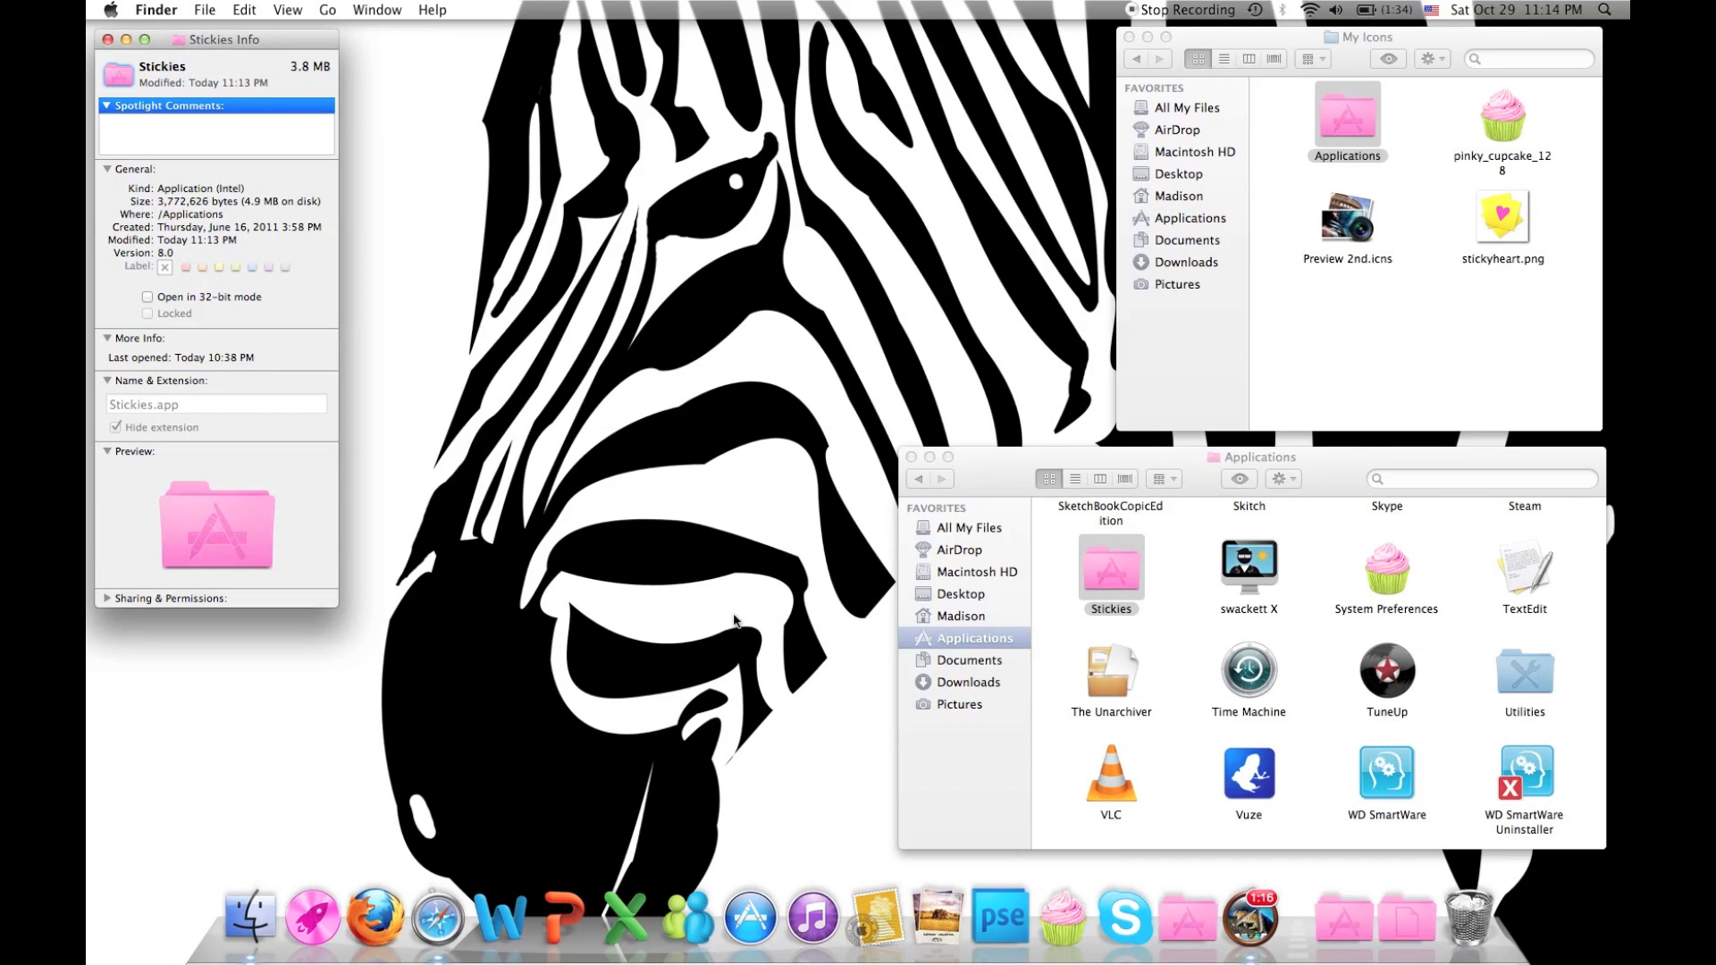
{"action": "mouse_move", "coordinate": [1399, 464]}
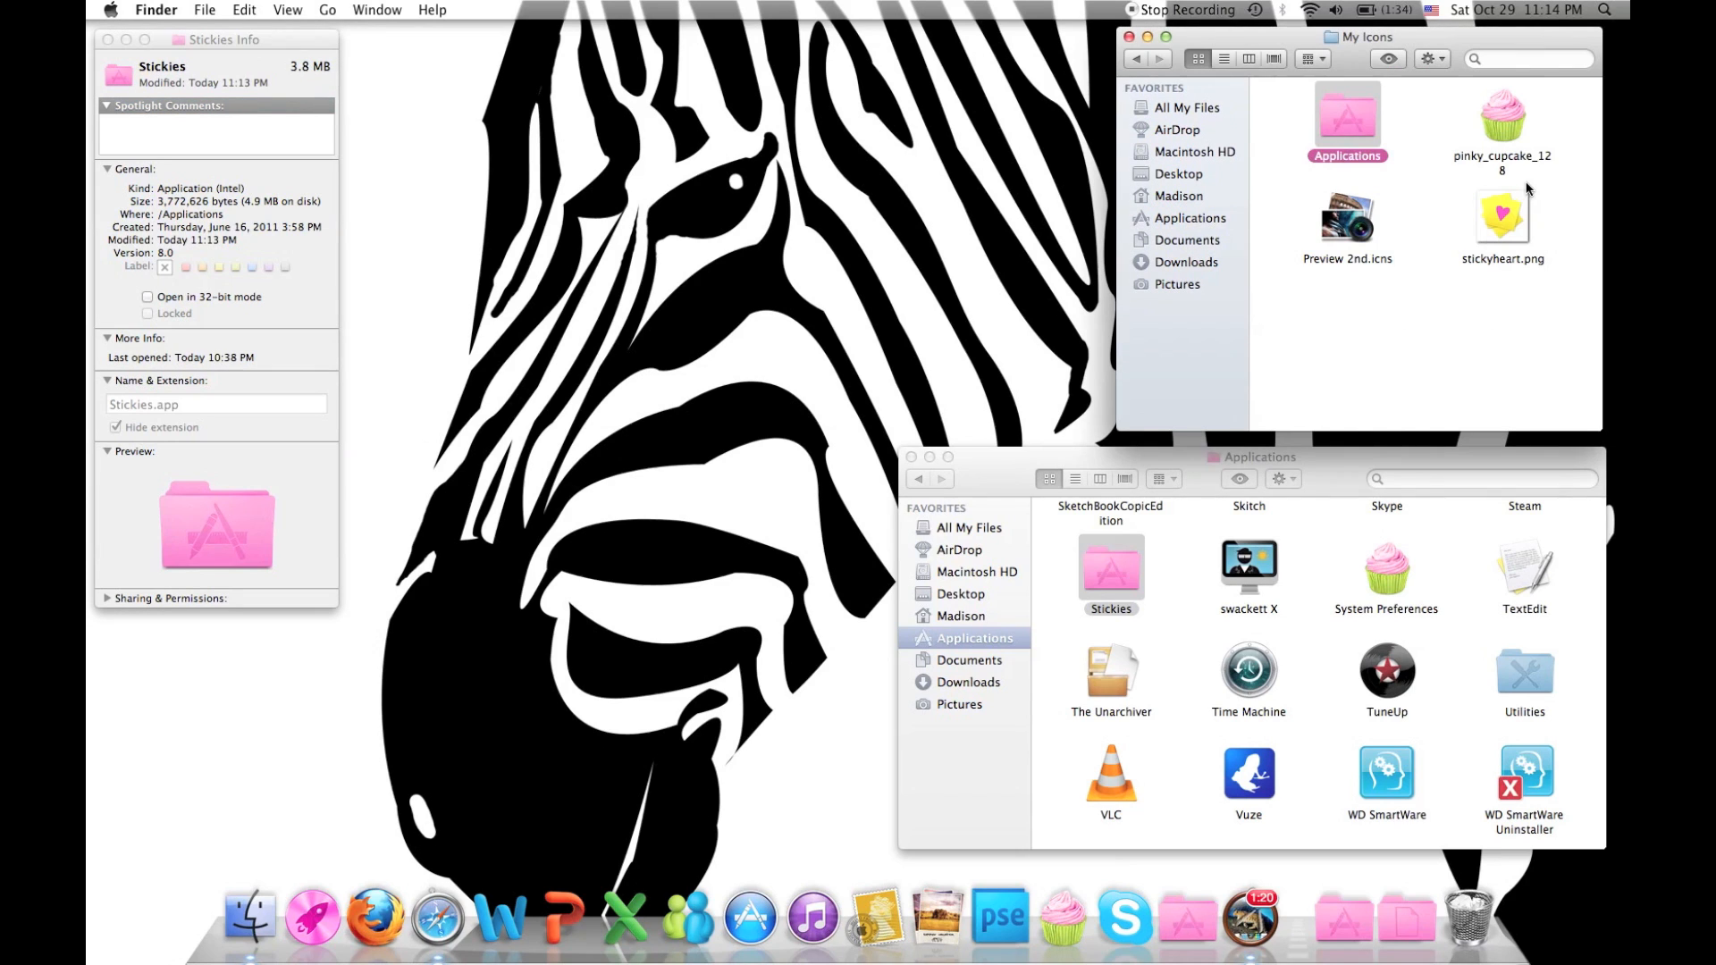
Open stickyheart.png in Preview
{"action": "right_click", "coordinate": [1502, 214]}
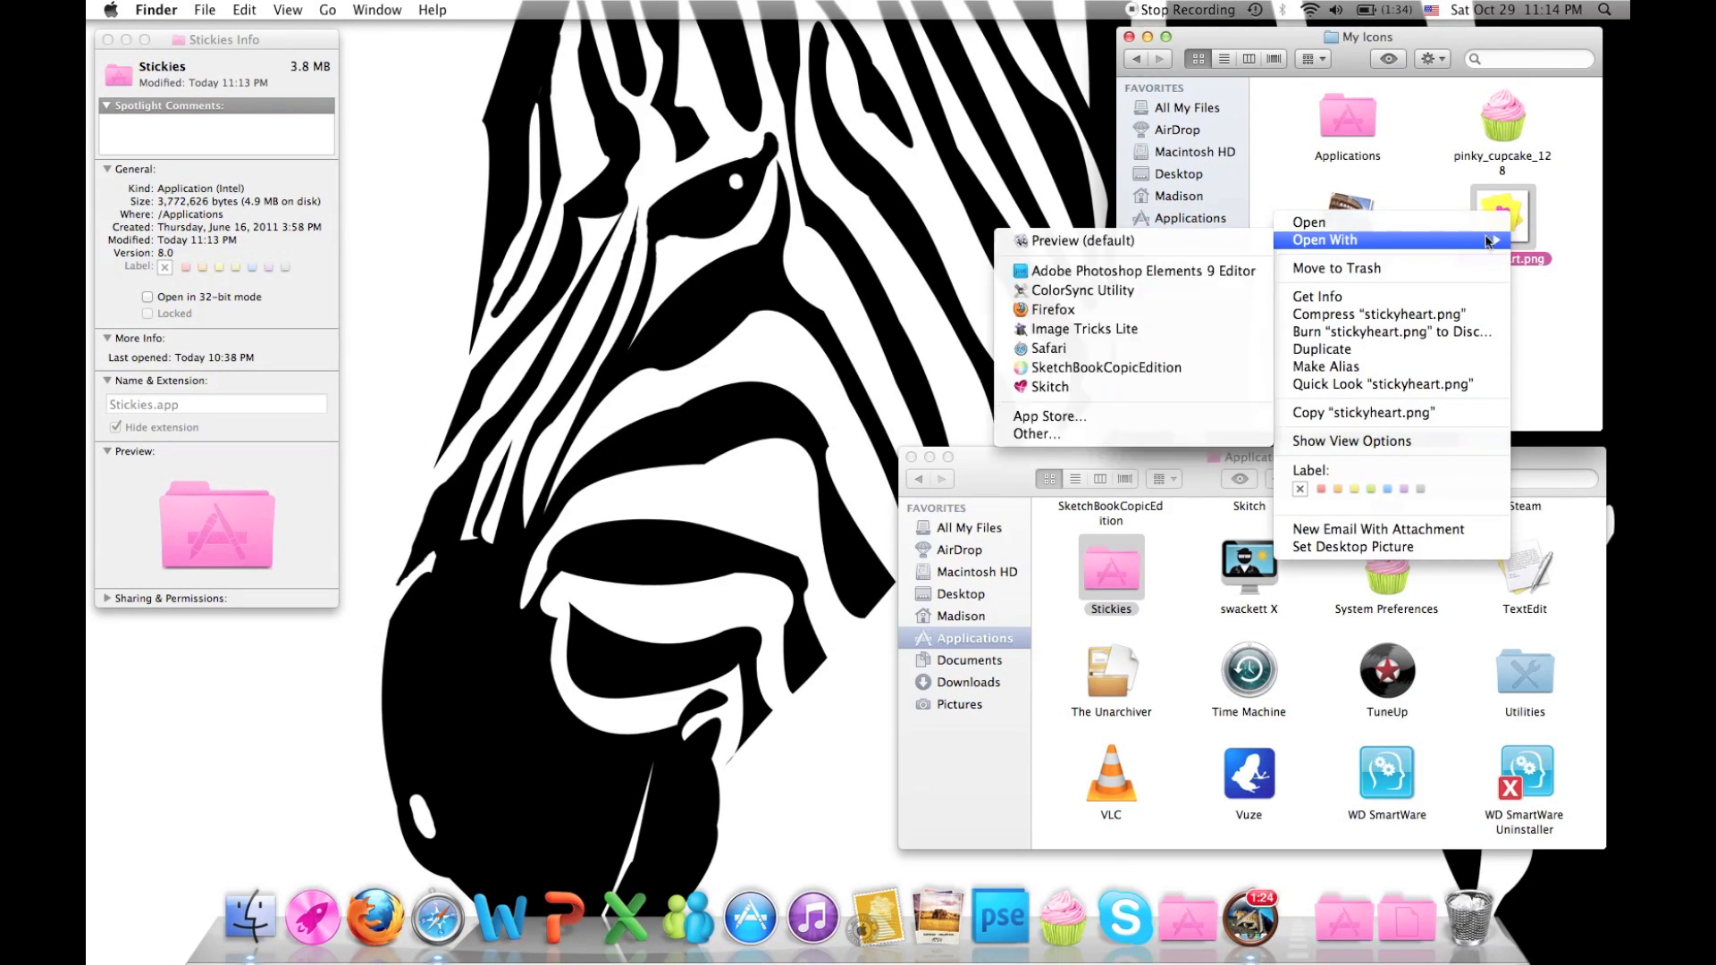
{"action": "mouse_move", "coordinate": [1381, 247]}
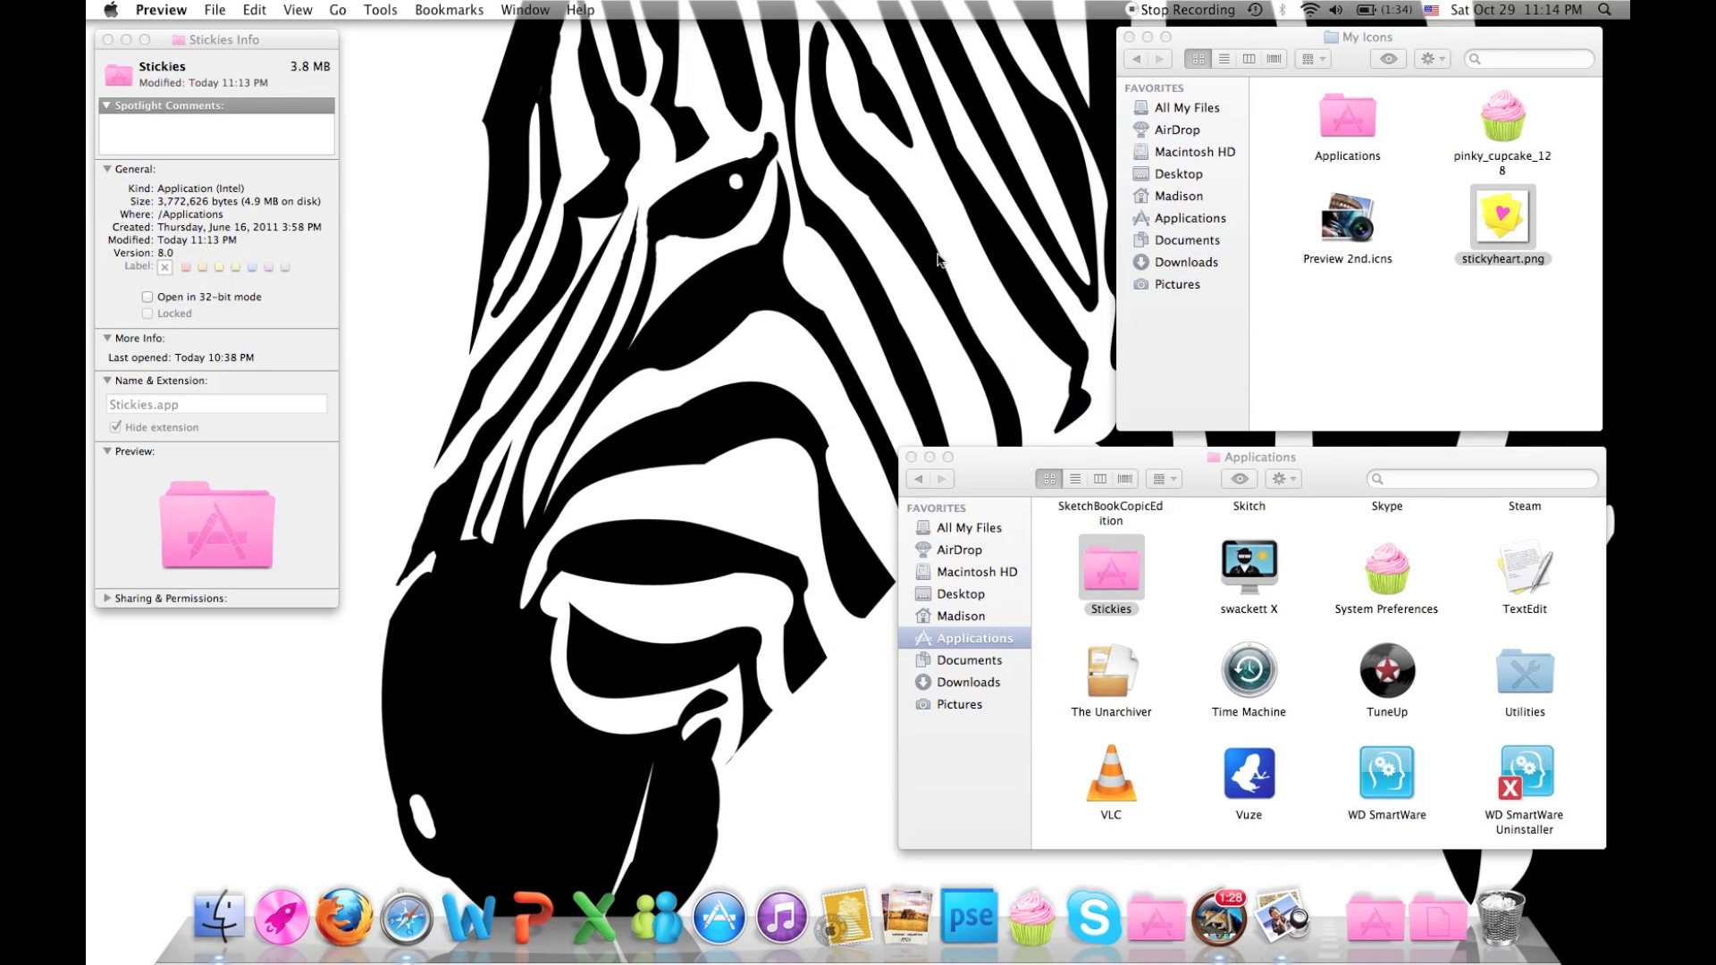
{"action": "double_click", "coordinate": [1502, 214]}
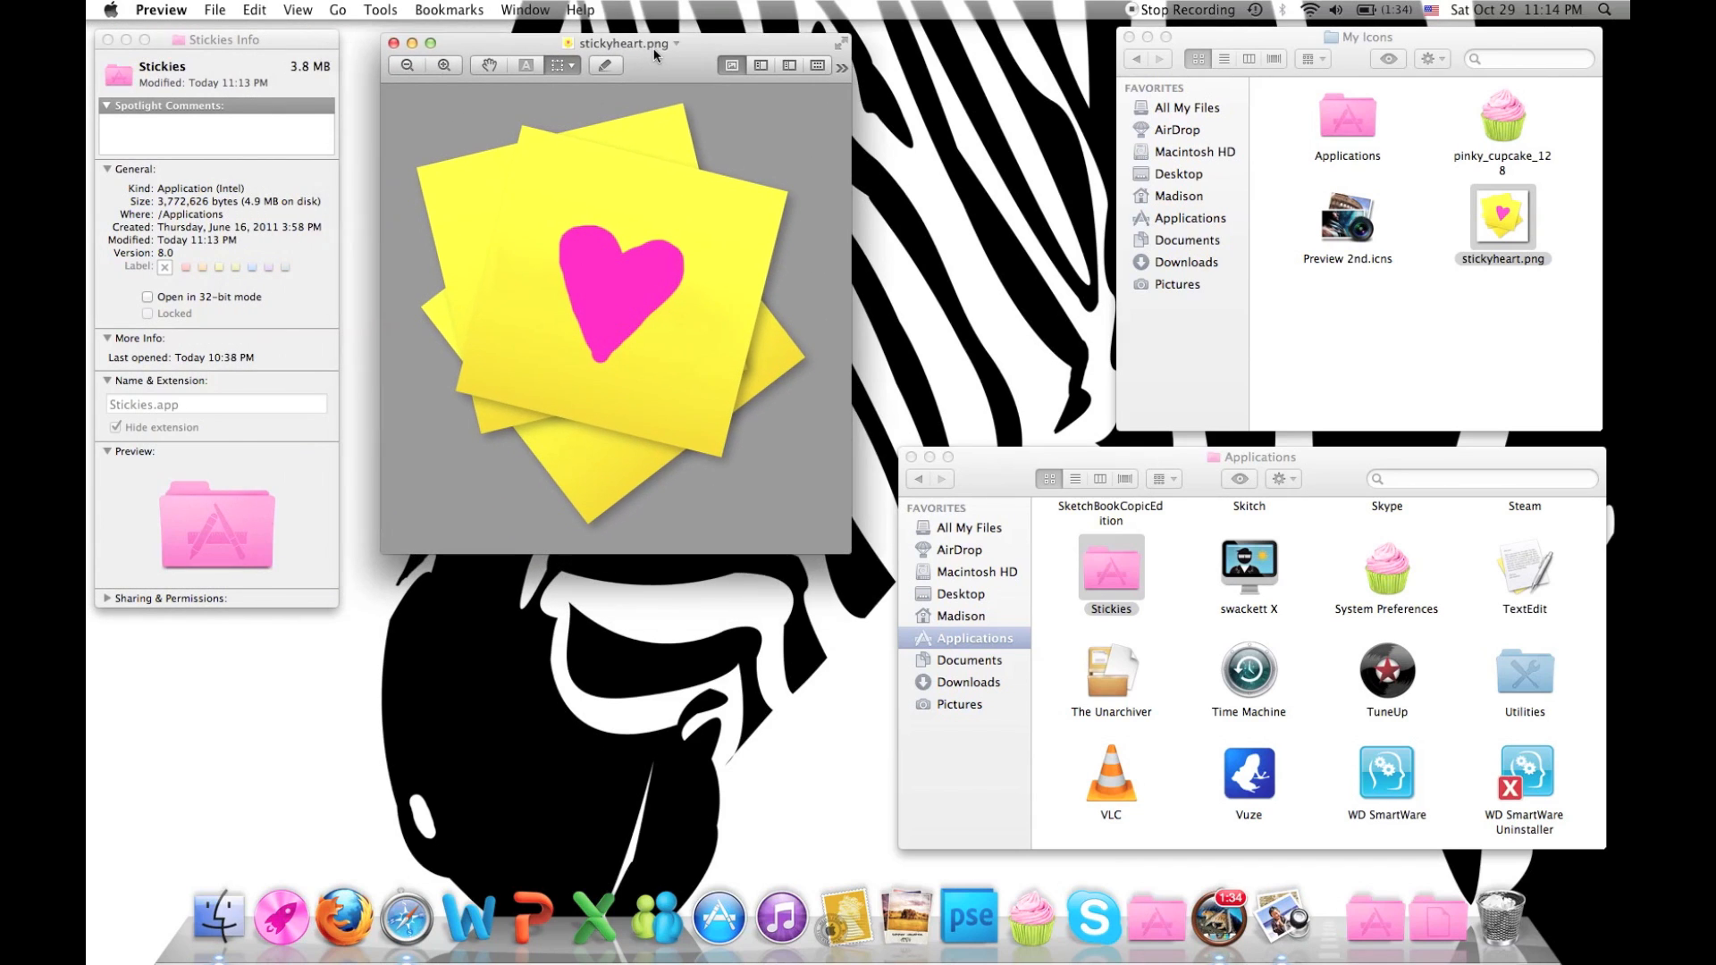
Paste the sticky heart image onto Stickies' Get Info icon and authorize it
{"action": "left_click", "coordinate": [255, 10]}
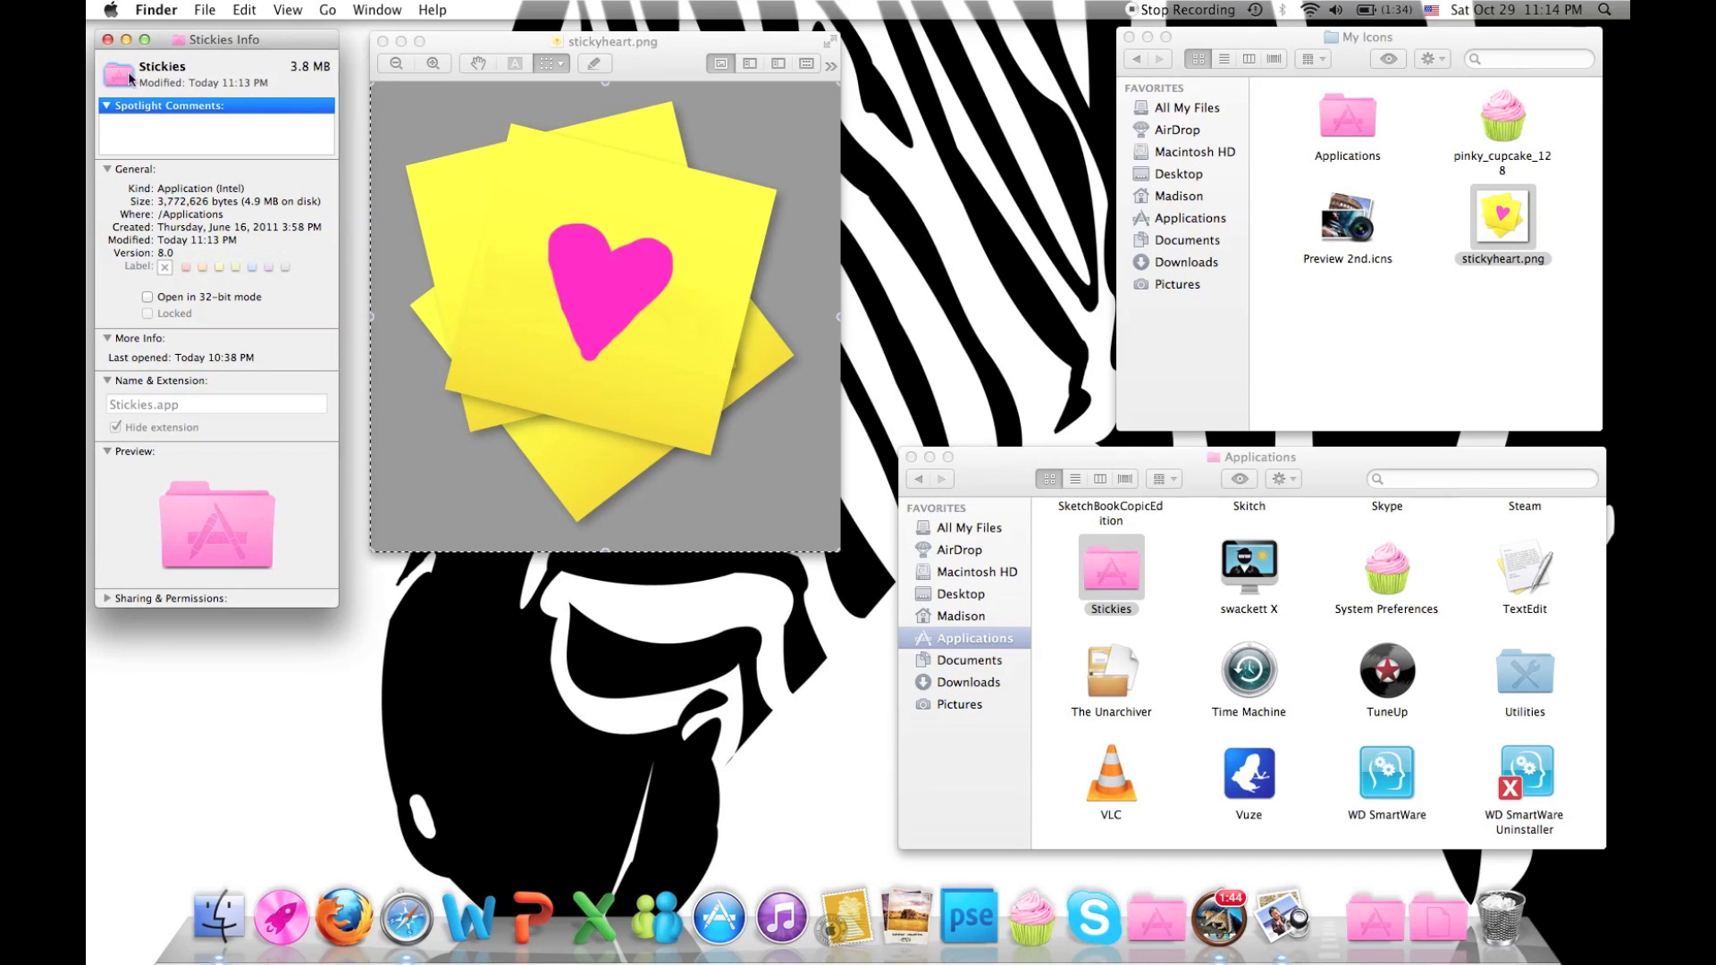
{"action": "key", "text": "cmd+v"}
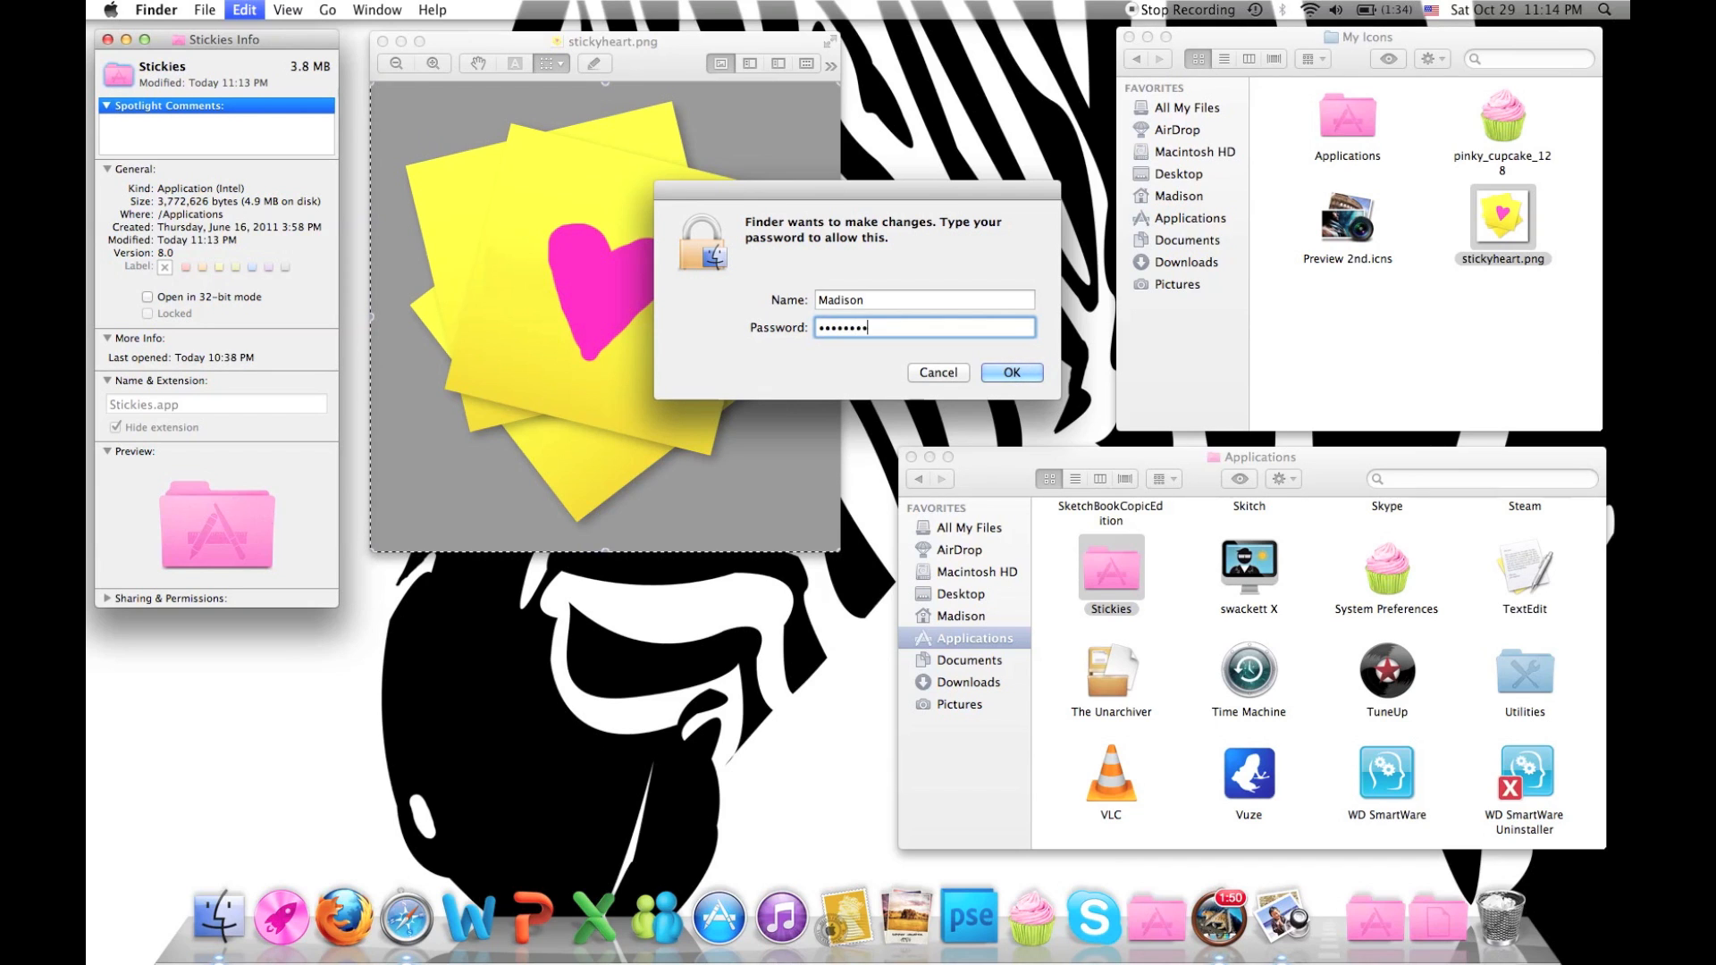
{"action": "left_click", "coordinate": [1010, 373]}
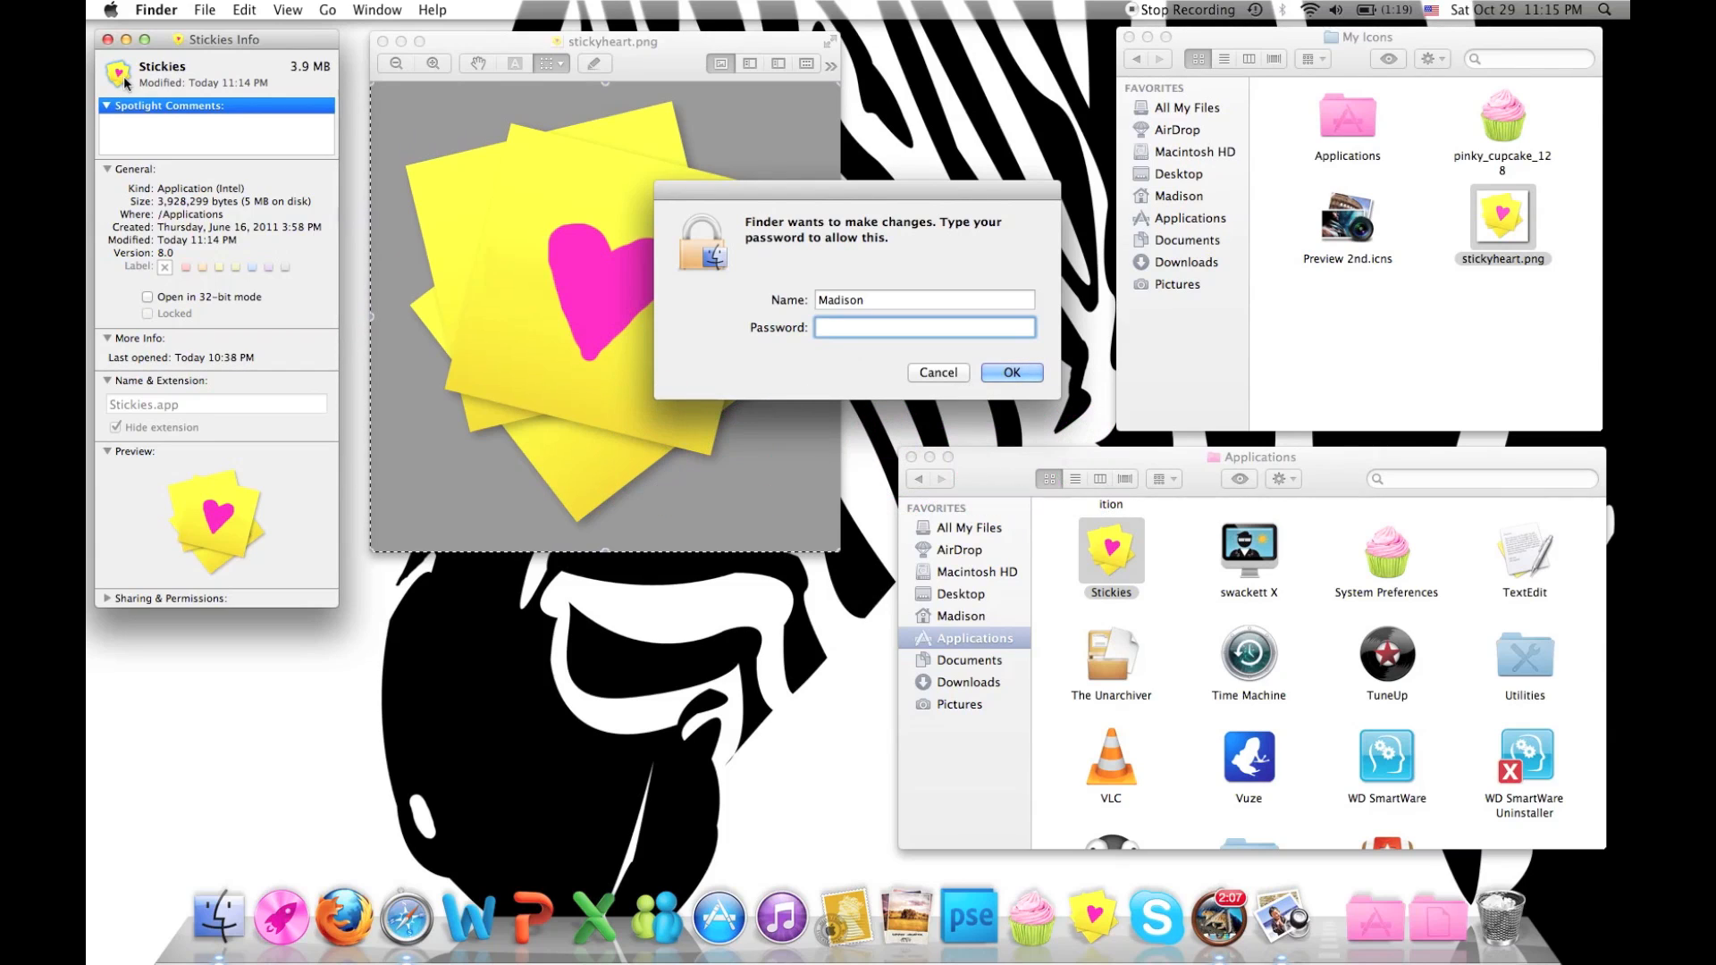
Enter the password and confirm removing Stickies' custom icon
{"action": "type", "text": "password"}
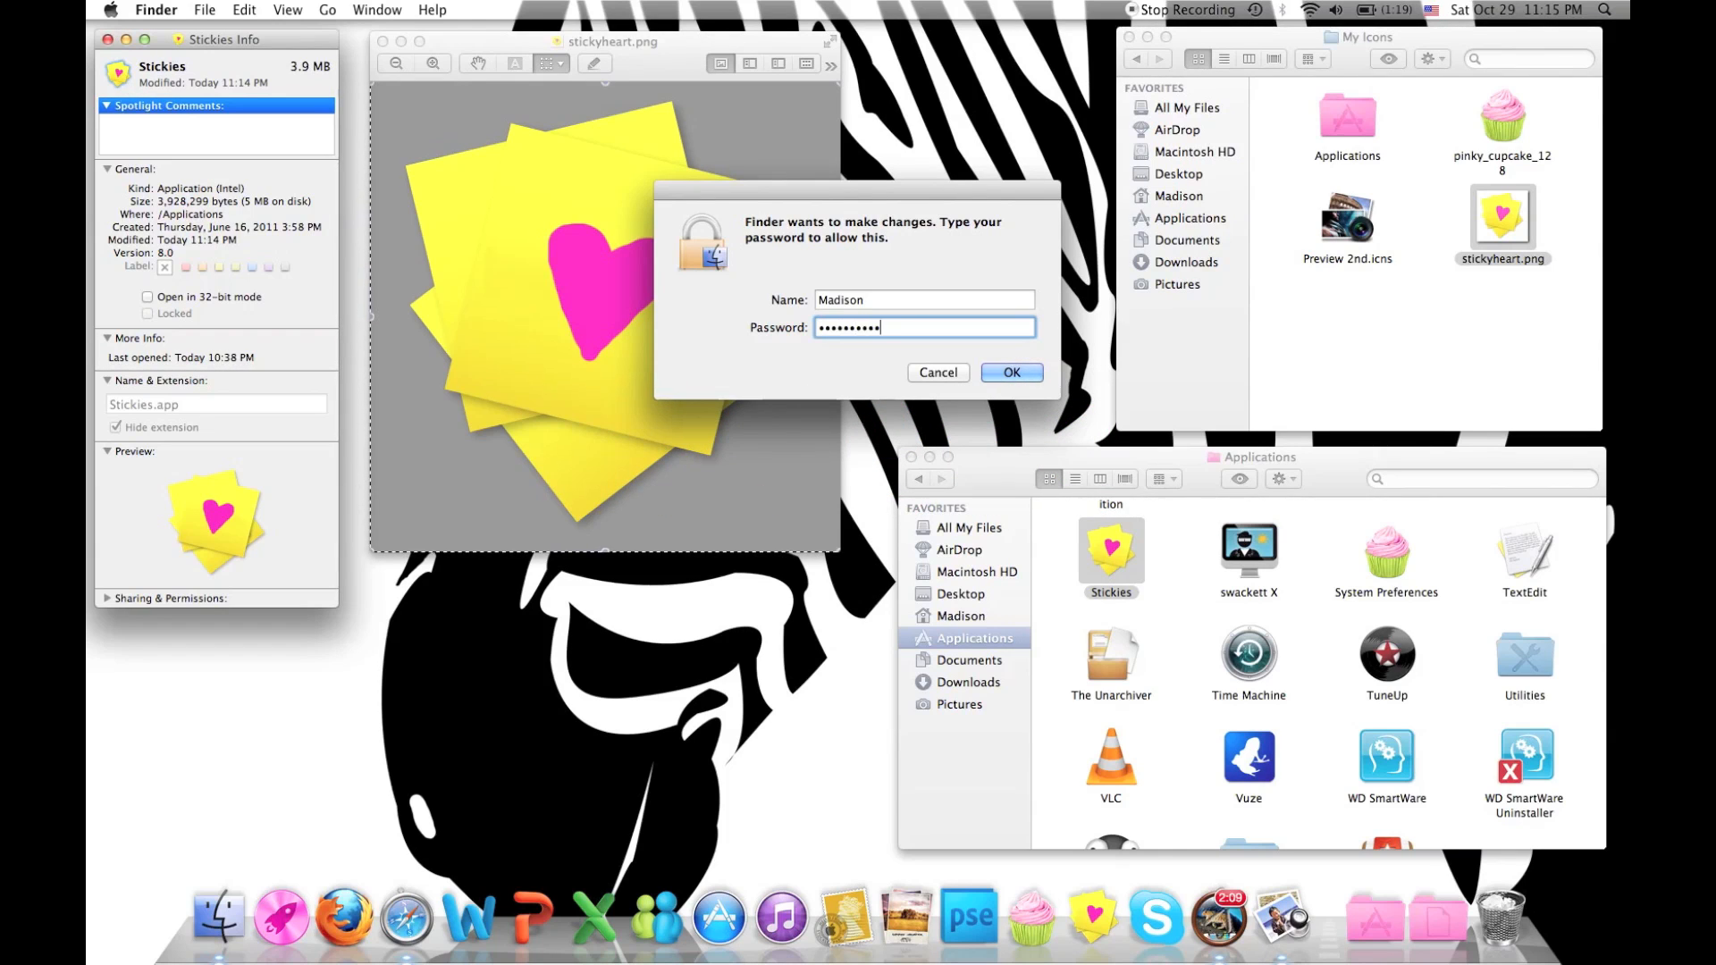
{"action": "left_click", "coordinate": [1010, 373]}
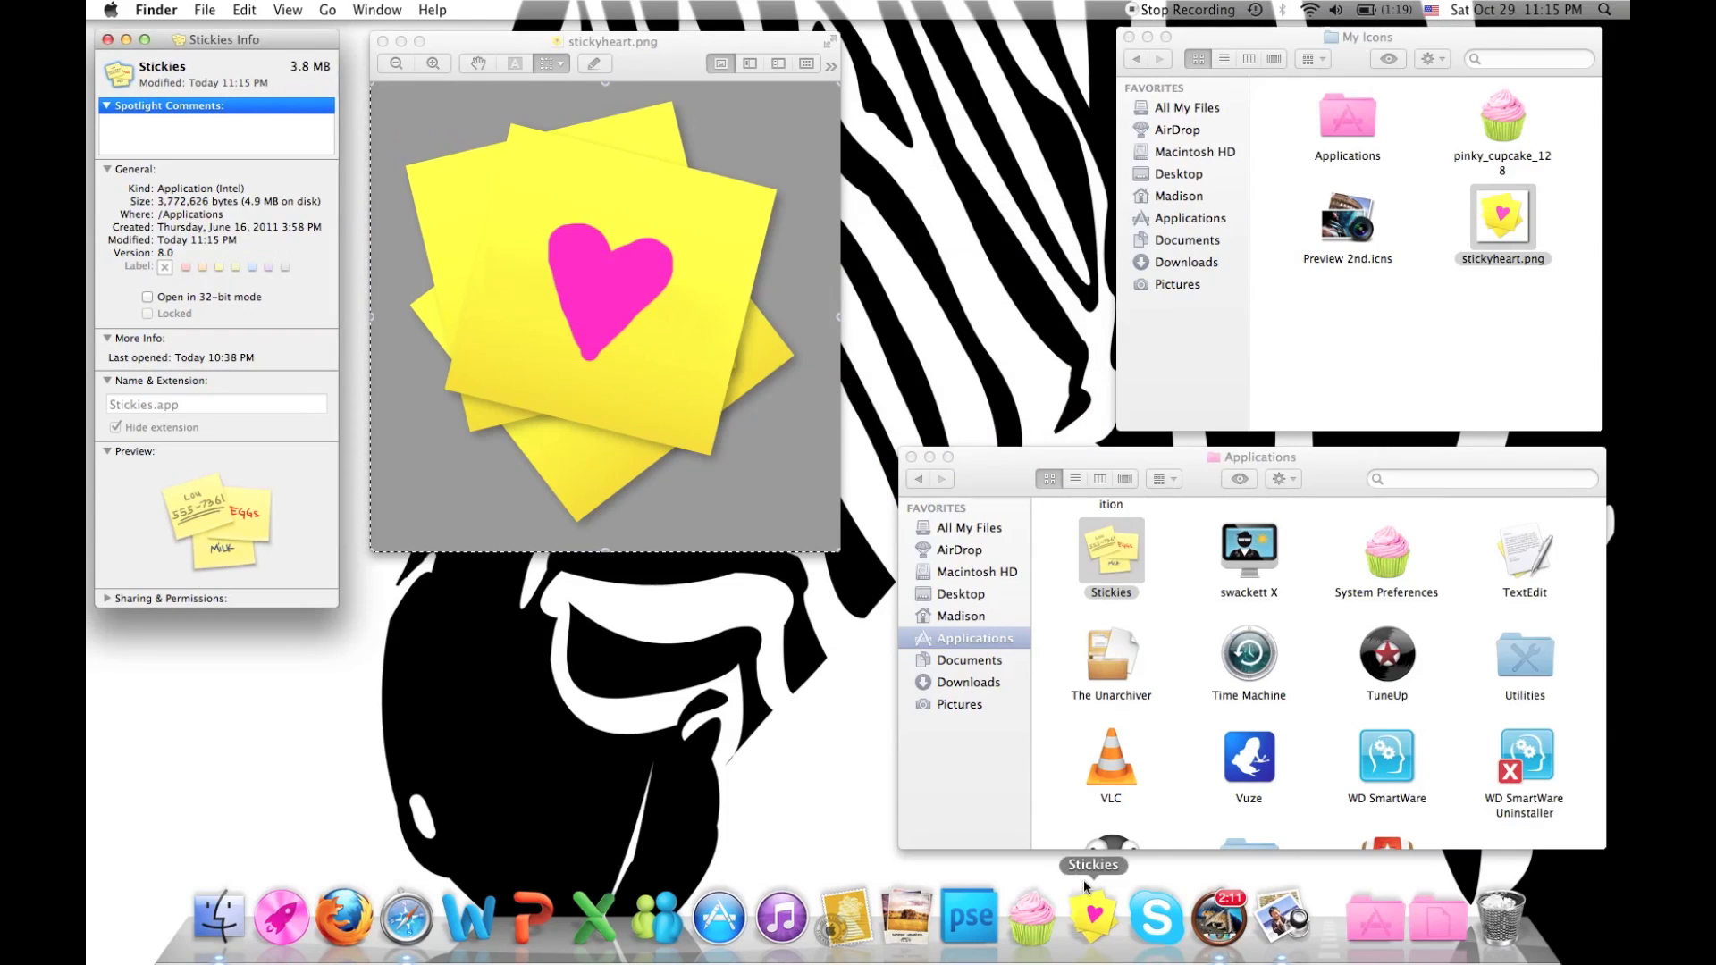